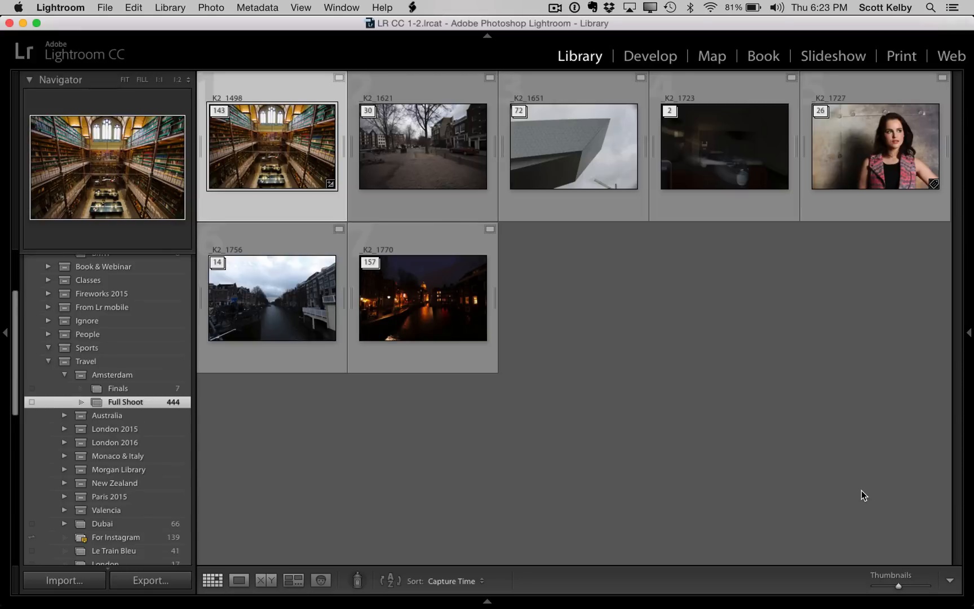
- Select the K2_1770 night canal thumbnail carrying the 157 stack badge
{"action": "left_click", "coordinate": [422, 297]}
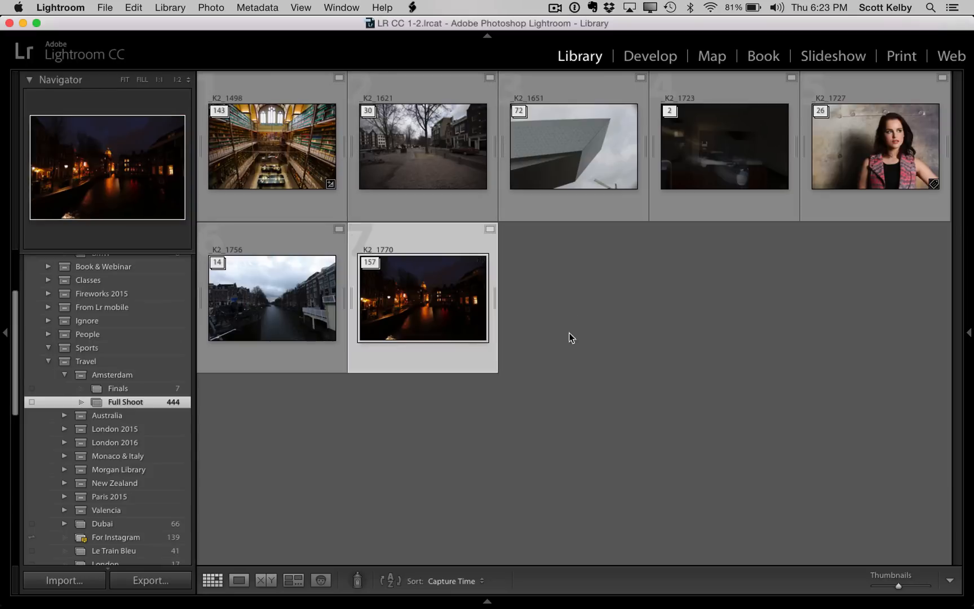
{"action": "mouse_move", "coordinate": [214, 5]}
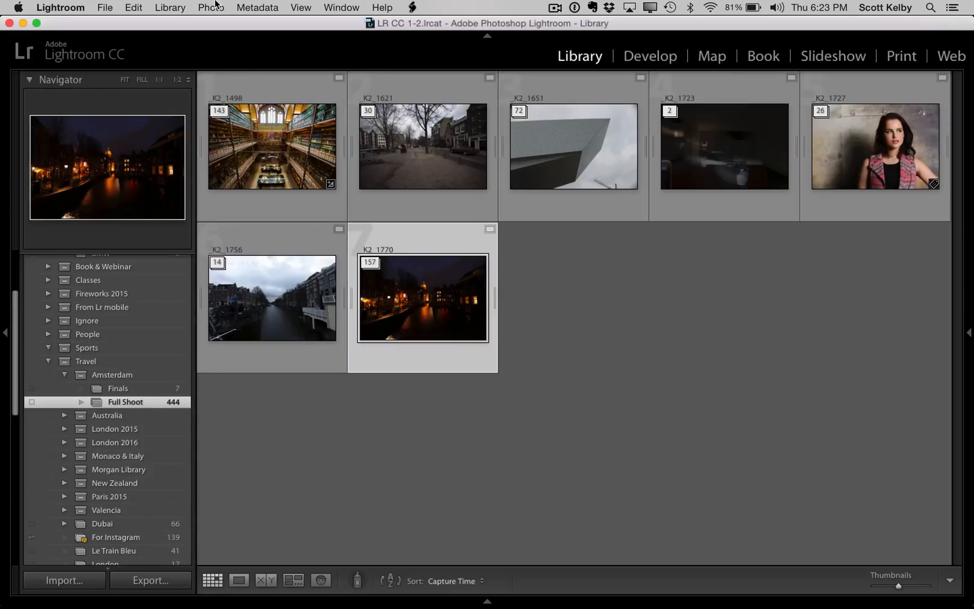
- Unstack the night canal stack via Photo > Stacking > Unstack so its shots fill the grid
{"action": "left_click", "coordinate": [211, 8]}
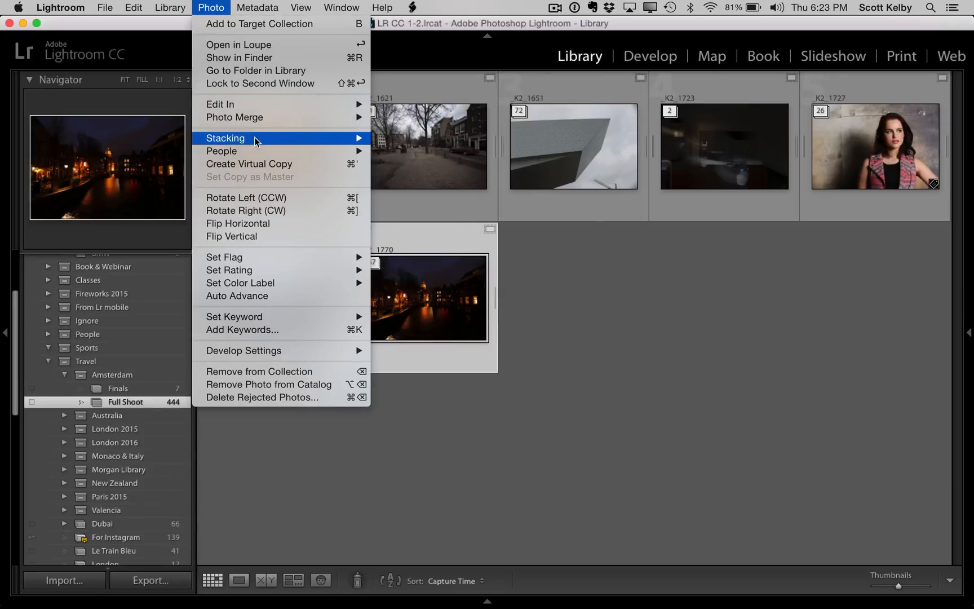
{"action": "mouse_move", "coordinate": [254, 141]}
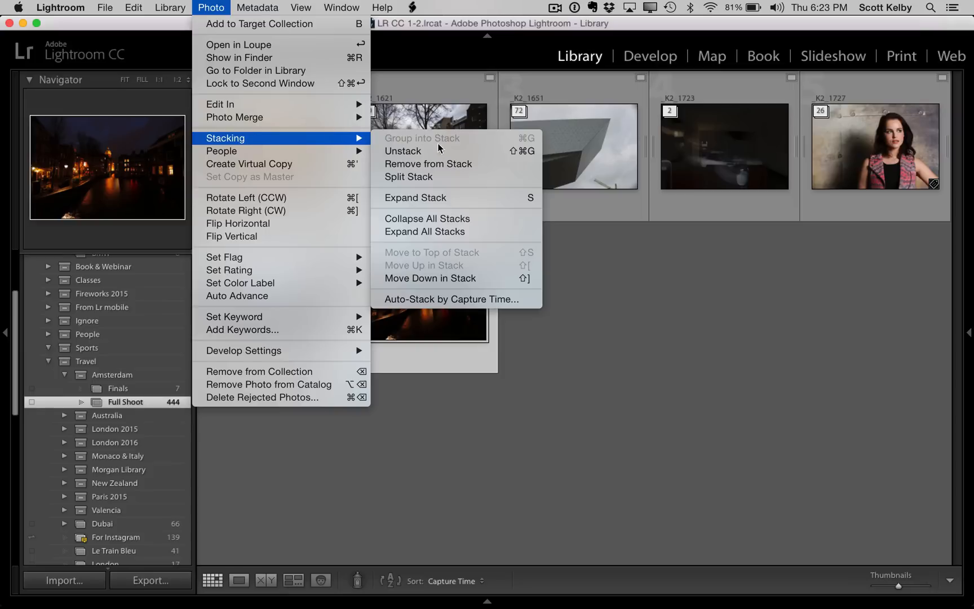
{"action": "mouse_move", "coordinate": [426, 155]}
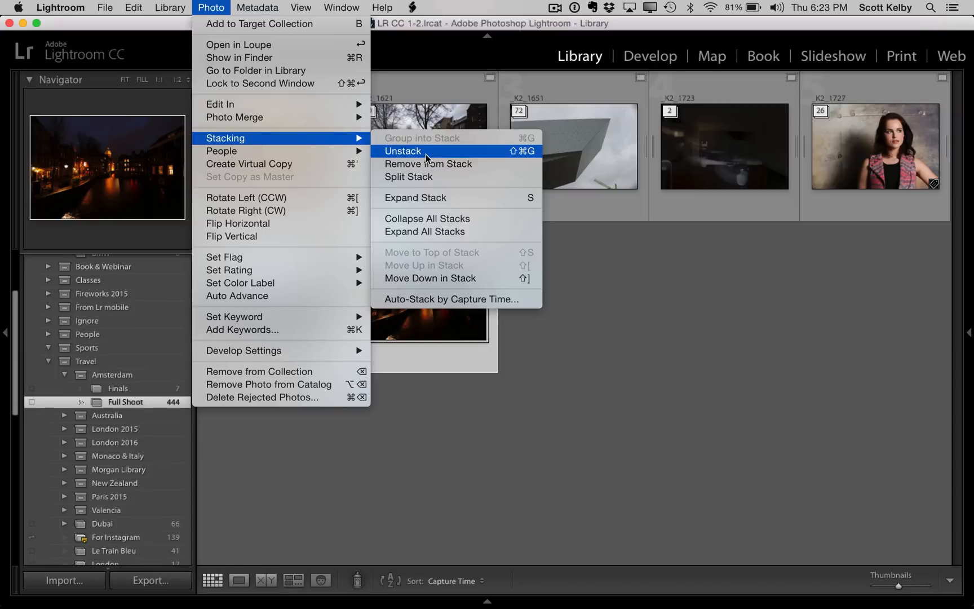
{"action": "left_click", "coordinate": [402, 151]}
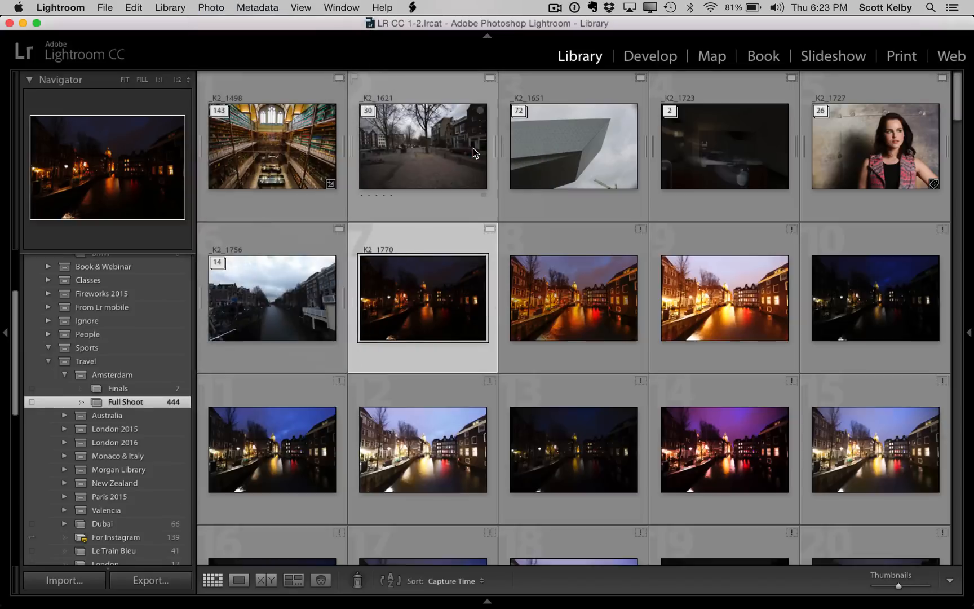
{"action": "scroll", "scroll_direction": "down", "scroll_amount": 3}
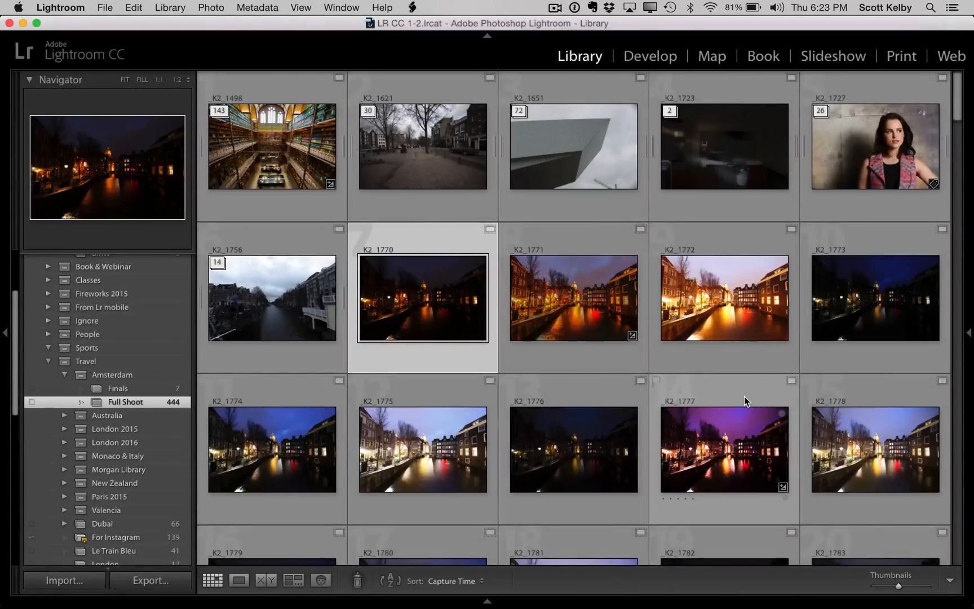
{"action": "mouse_move", "coordinate": [306, 277]}
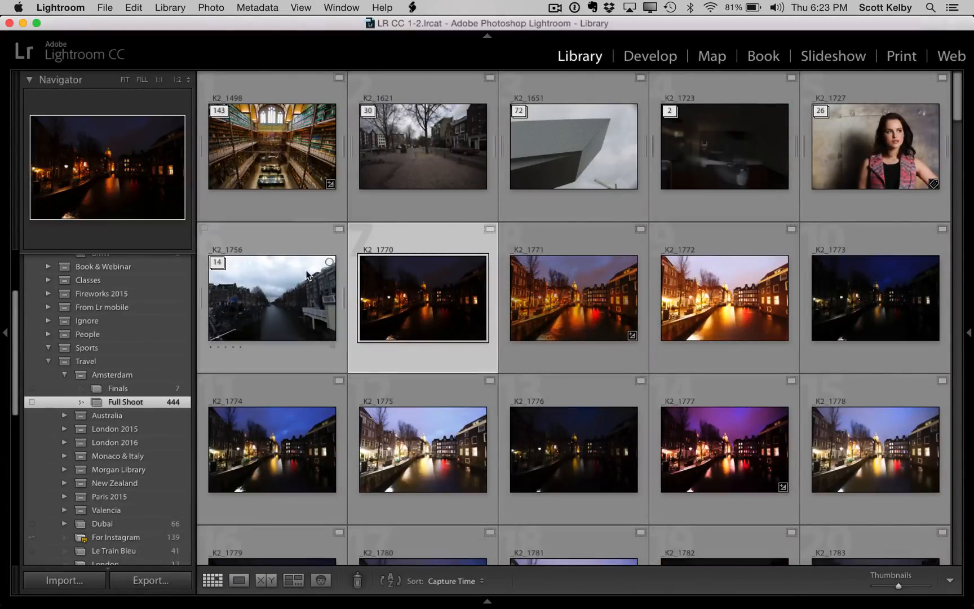
{"action": "left_click", "coordinate": [210, 8]}
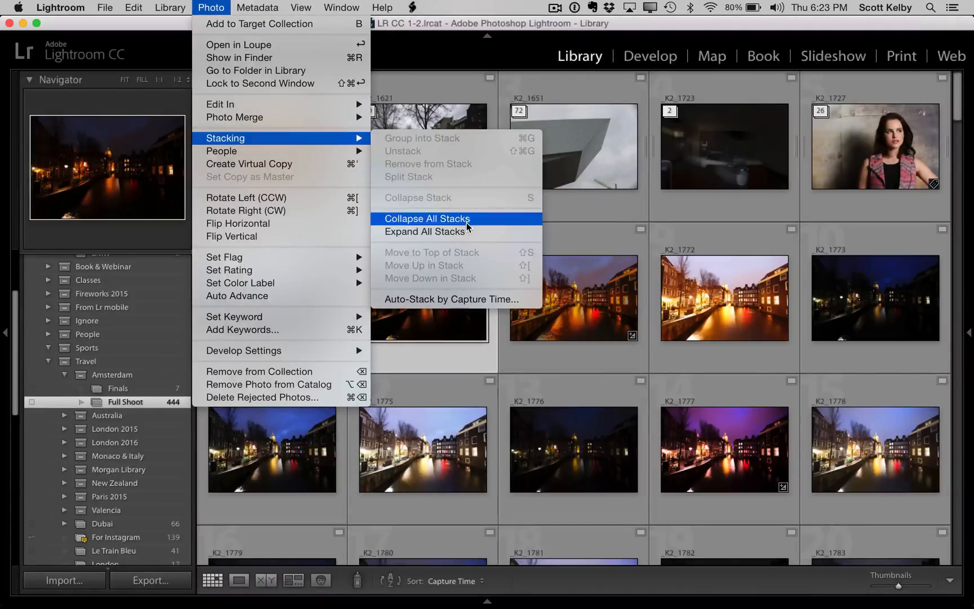
{"action": "left_click", "coordinate": [427, 218]}
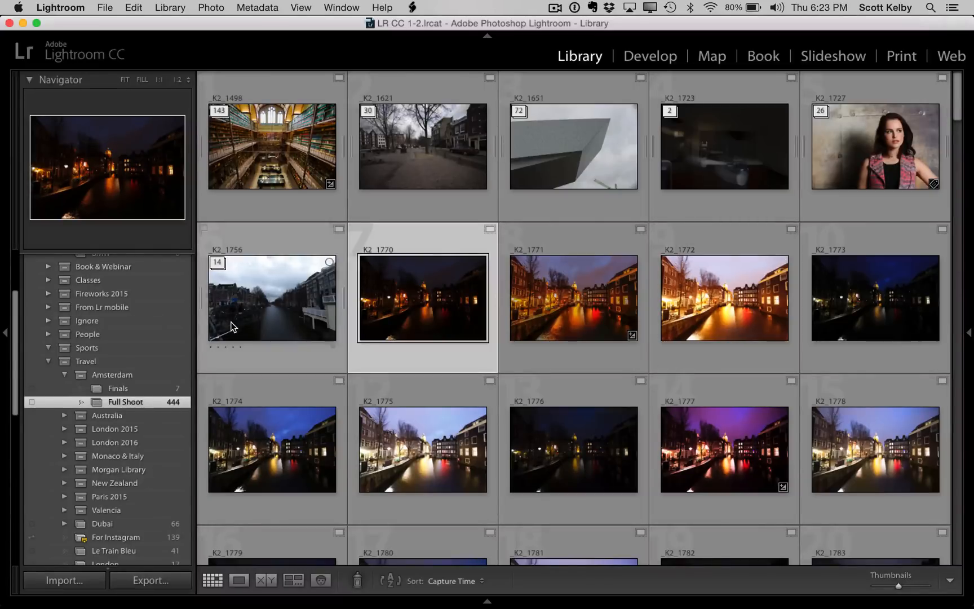
{"action": "mouse_move", "coordinate": [513, 276]}
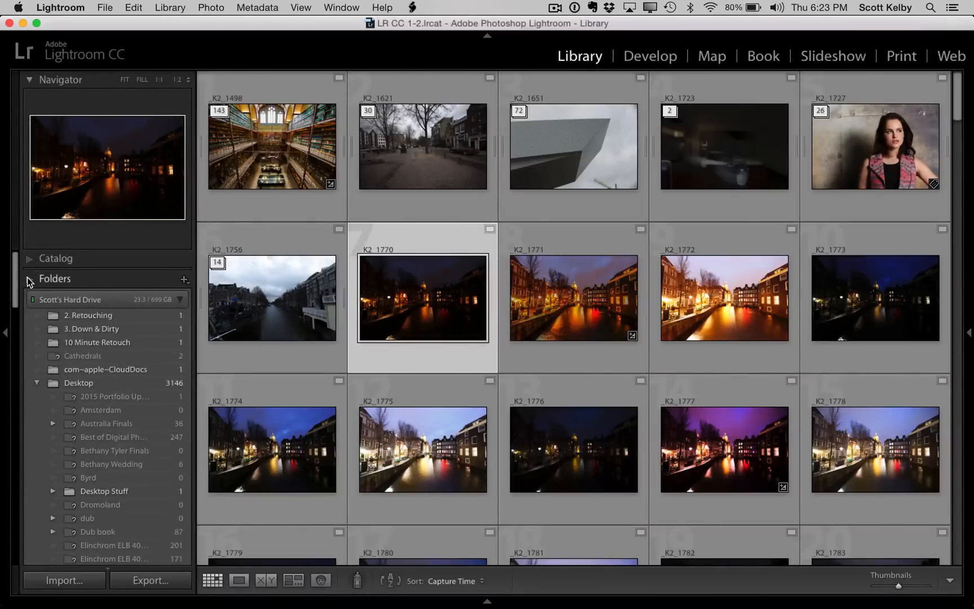
- Collapse the Folders panel so the Collections list with Finals and Full Shoot shows
{"action": "left_click", "coordinate": [54, 278]}
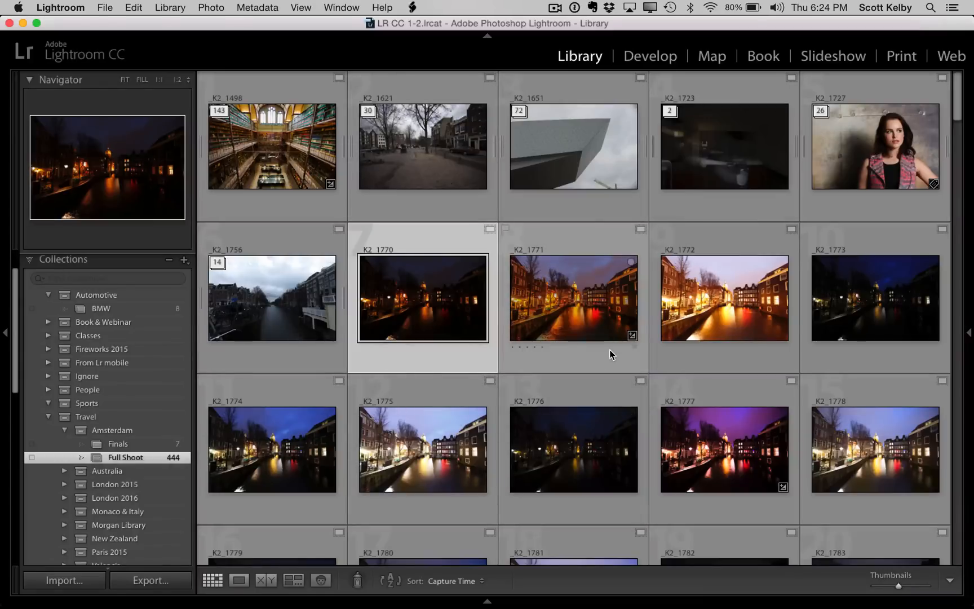
{"action": "mouse_move", "coordinate": [186, 407]}
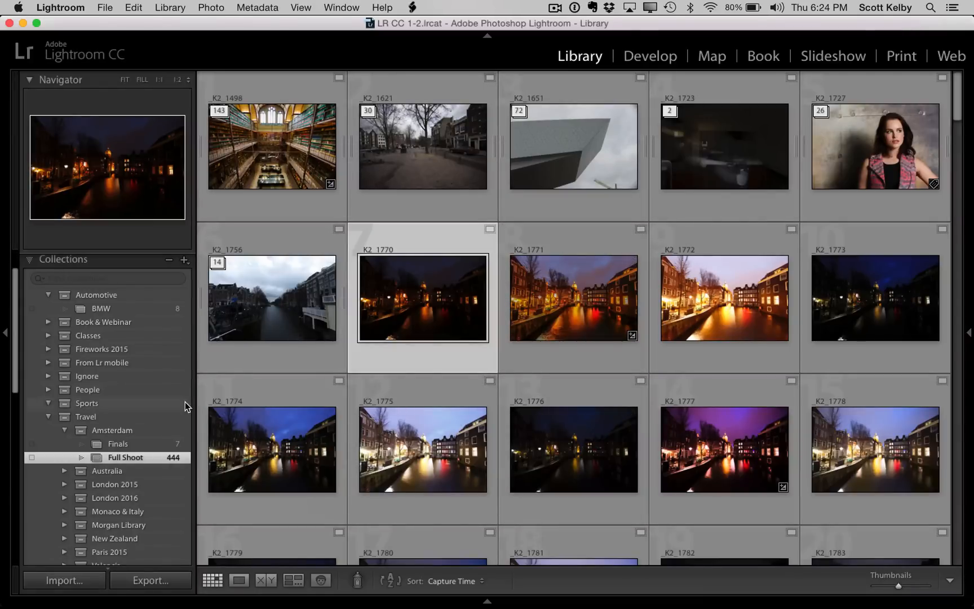
- Add Finals to the Full Shoot selection and reveal the greyed-out Photo > Stacking menu
{"action": "left_click", "coordinate": [117, 443]}
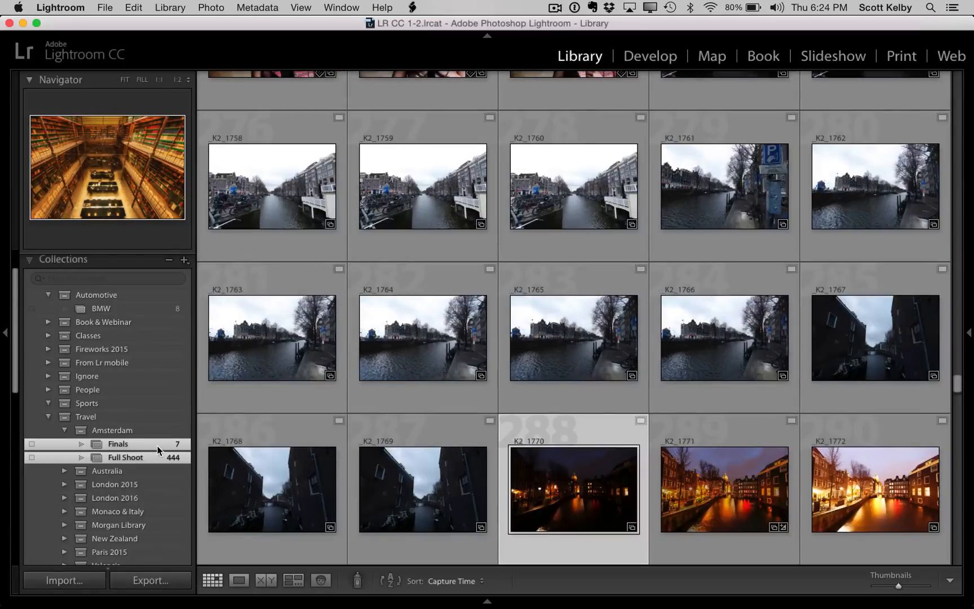
{"action": "mouse_move", "coordinate": [446, 186]}
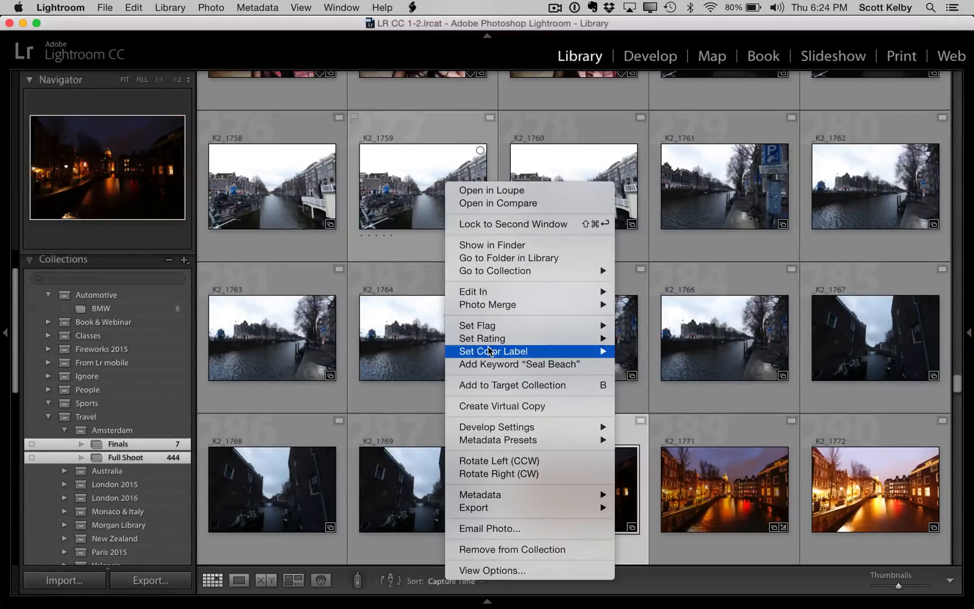
{"action": "mouse_move", "coordinate": [521, 364]}
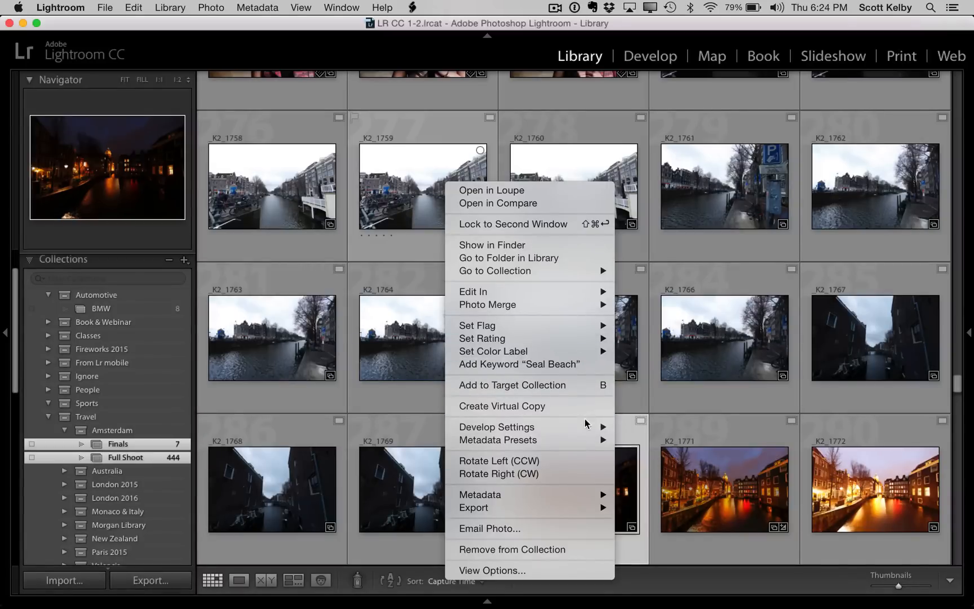
{"action": "mouse_move", "coordinate": [589, 424]}
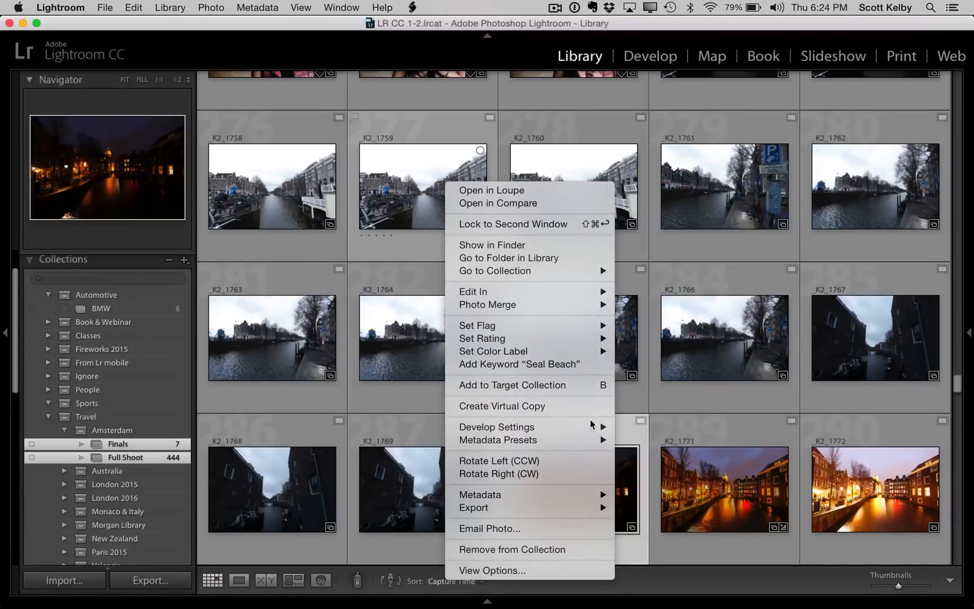
{"action": "left_click", "coordinate": [572, 489]}
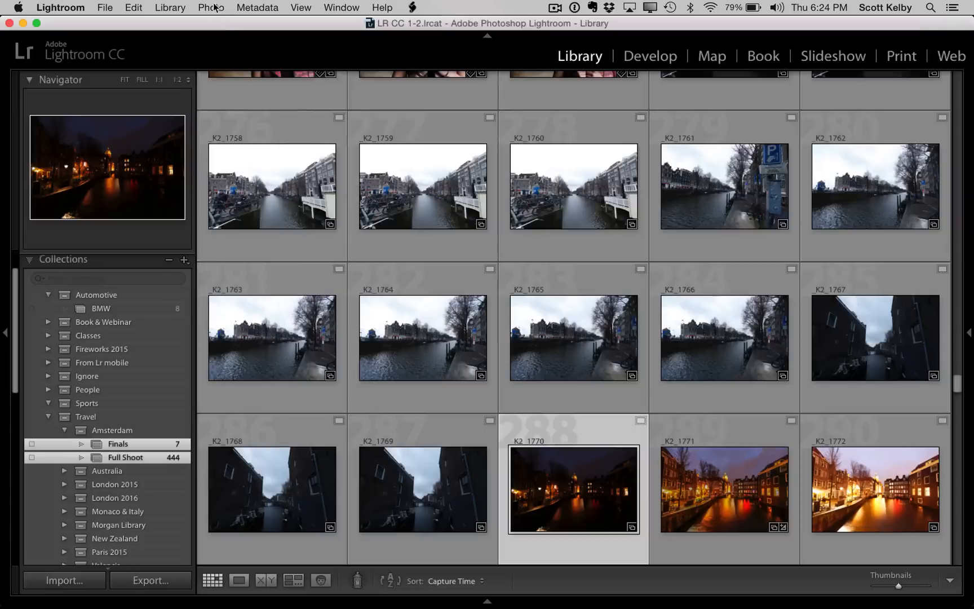
{"action": "left_click", "coordinate": [211, 8]}
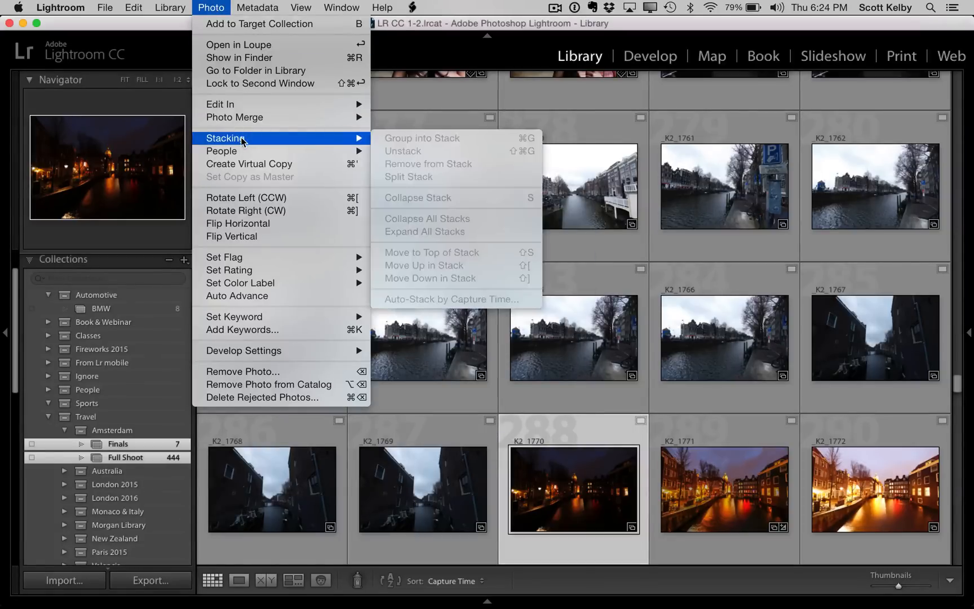